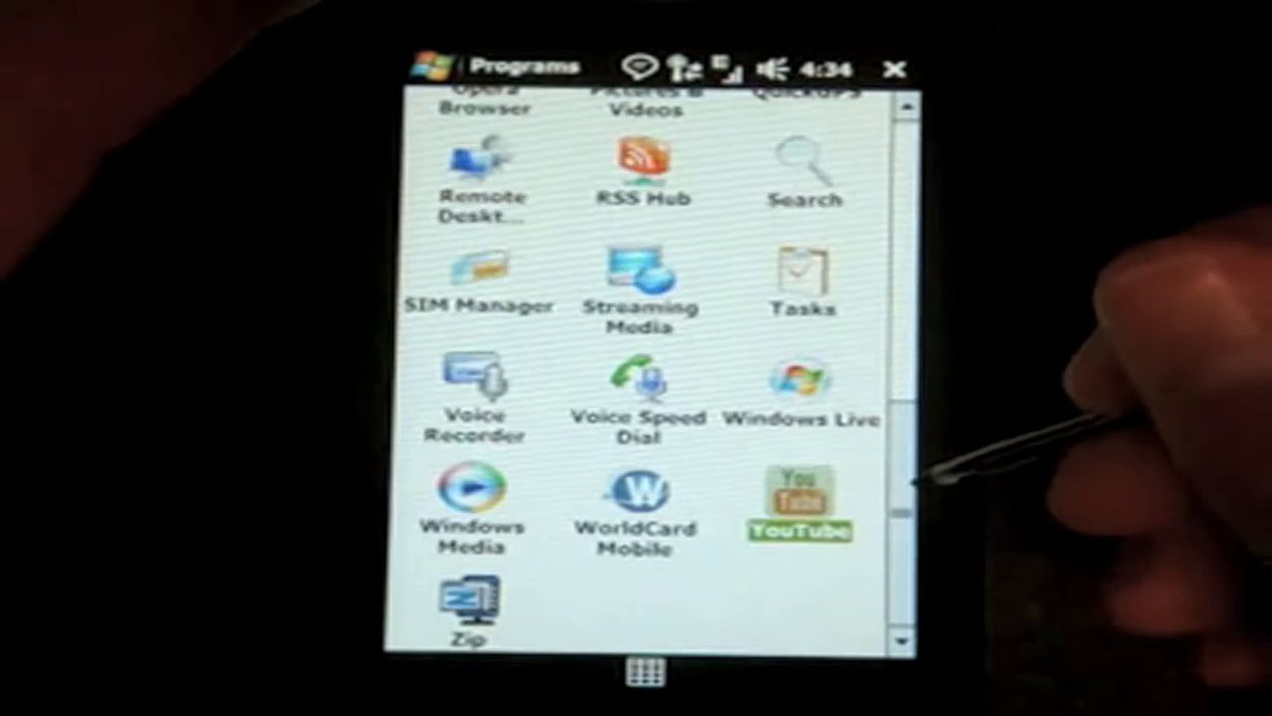
Step: View the hardware button assignment (Voice Speed Dial) in Settings > Buttons and return to Personal
scroll(up, 3)
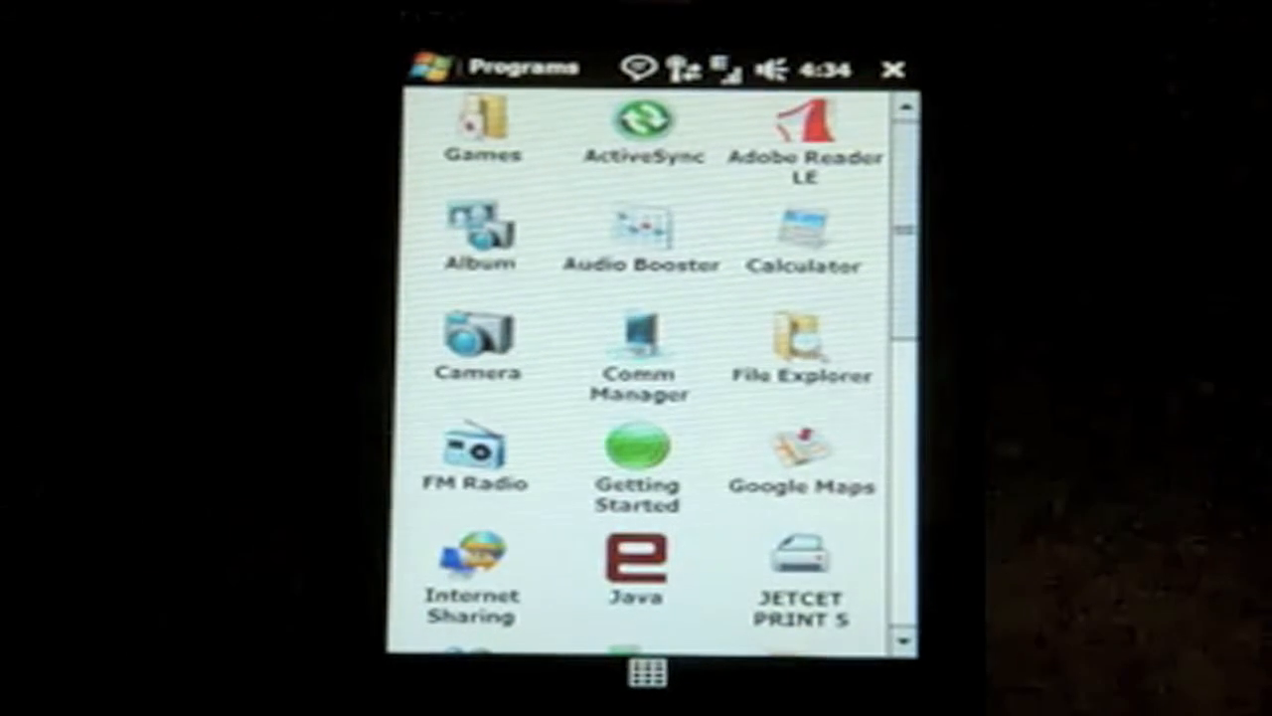
click(430, 64)
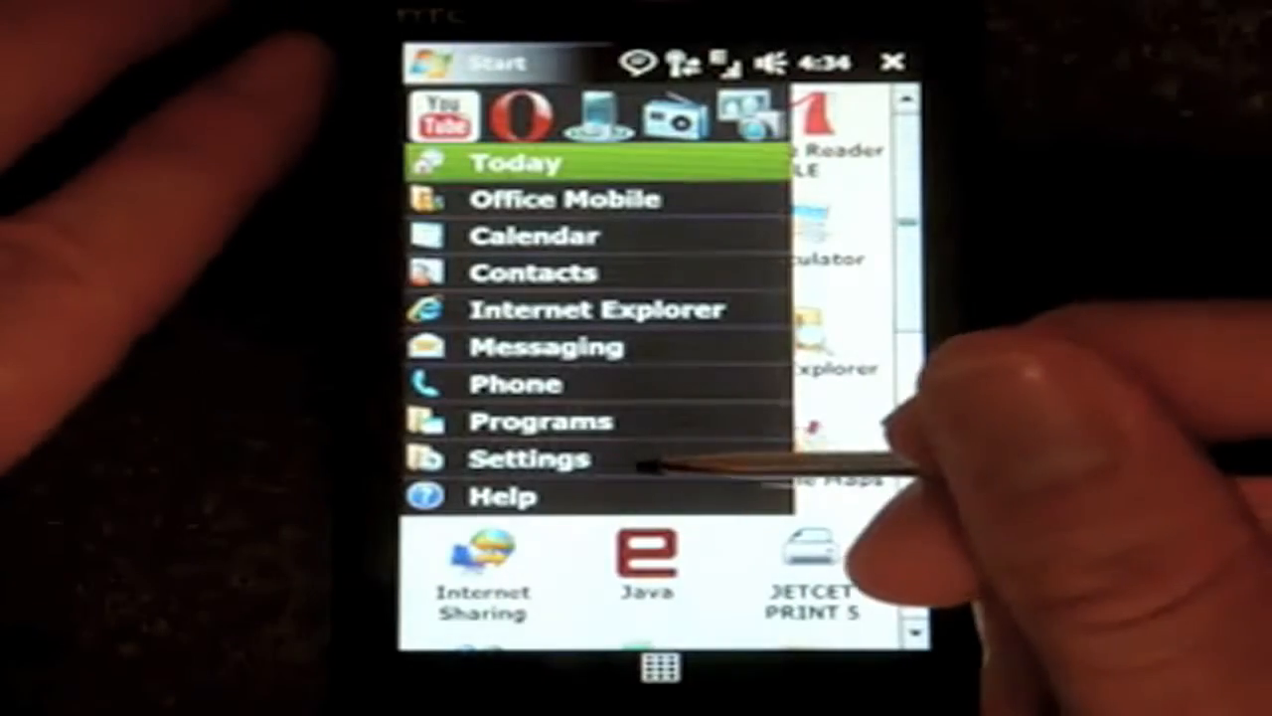
click(529, 458)
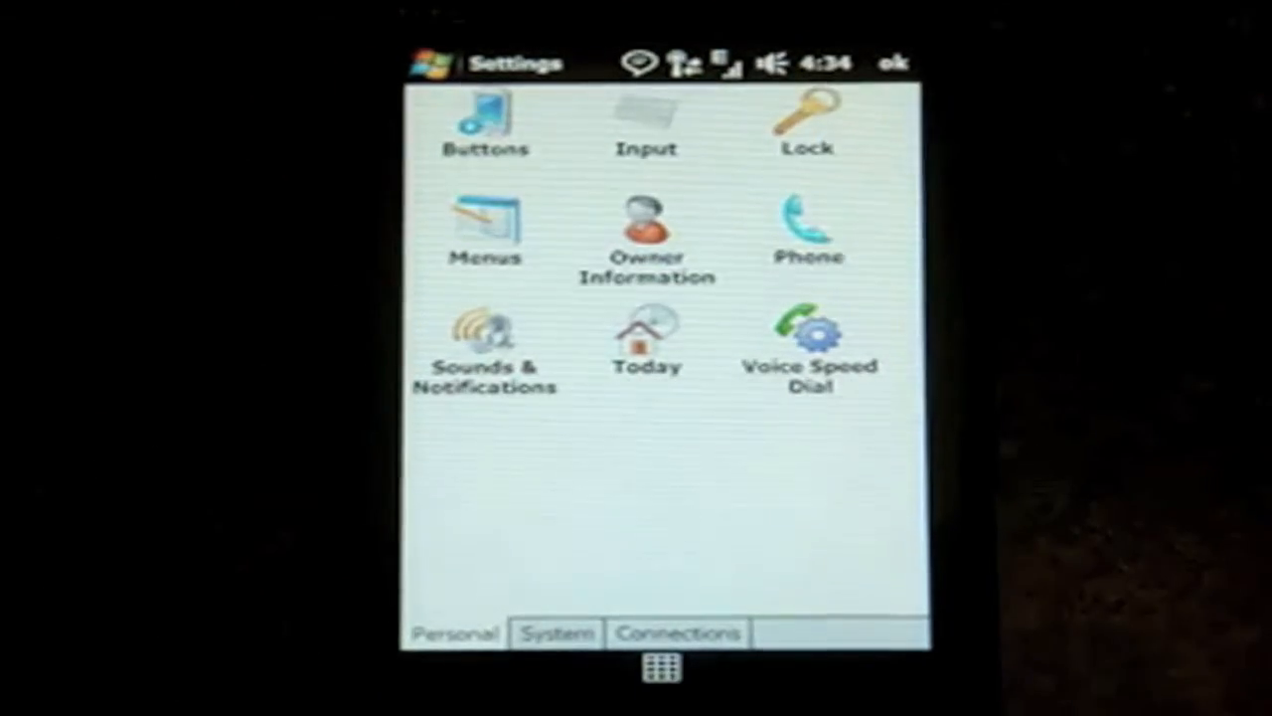
click(485, 119)
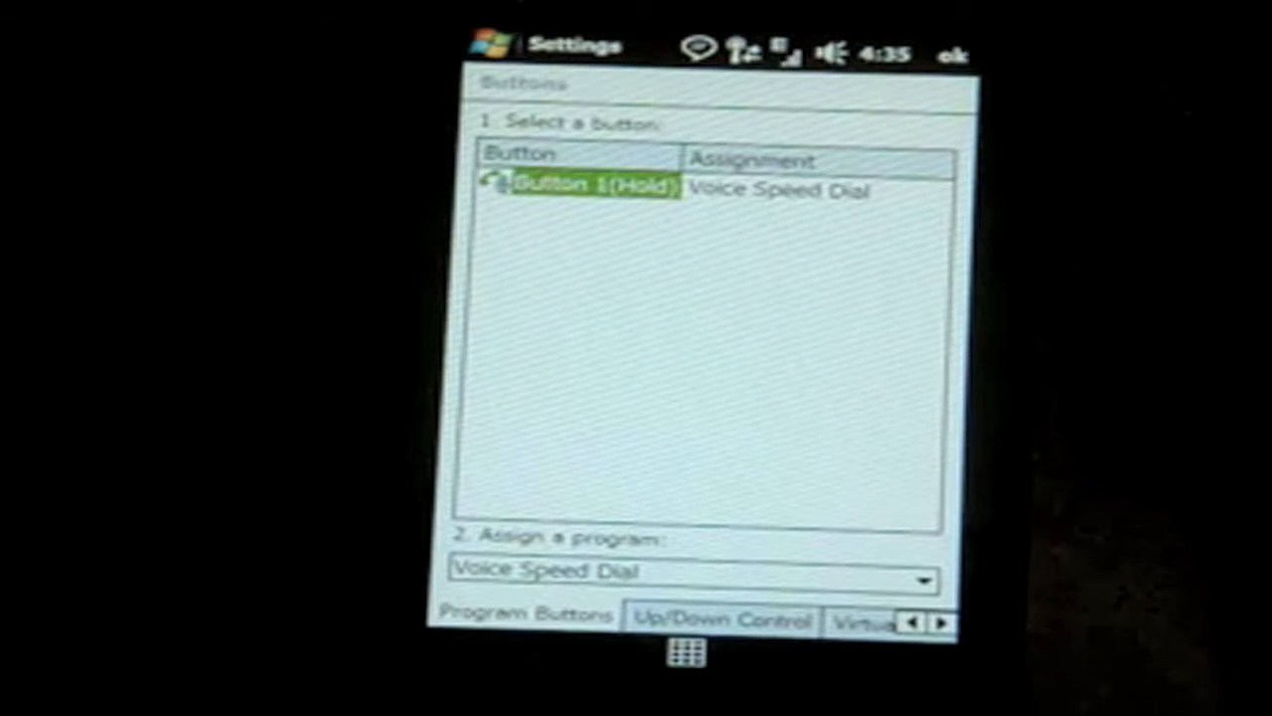
click(950, 53)
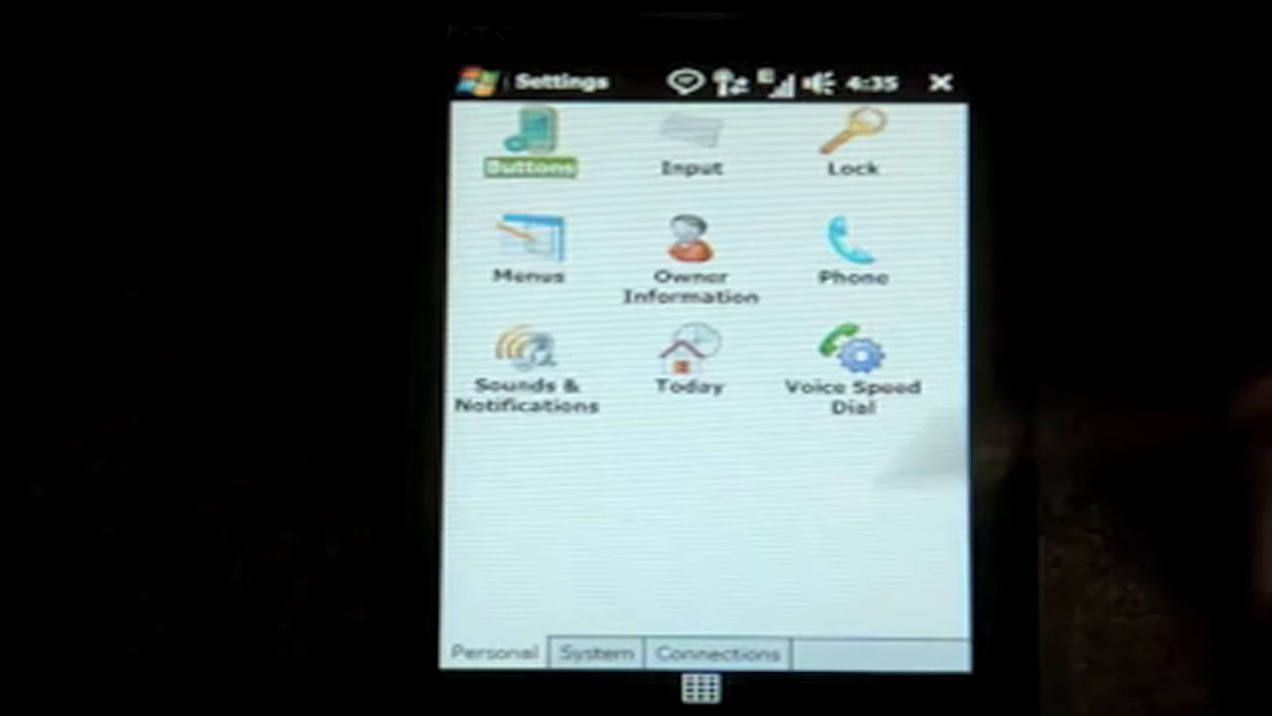
Step: Browse the System settings list and reach the Screen settings page with alignment option
click(594, 654)
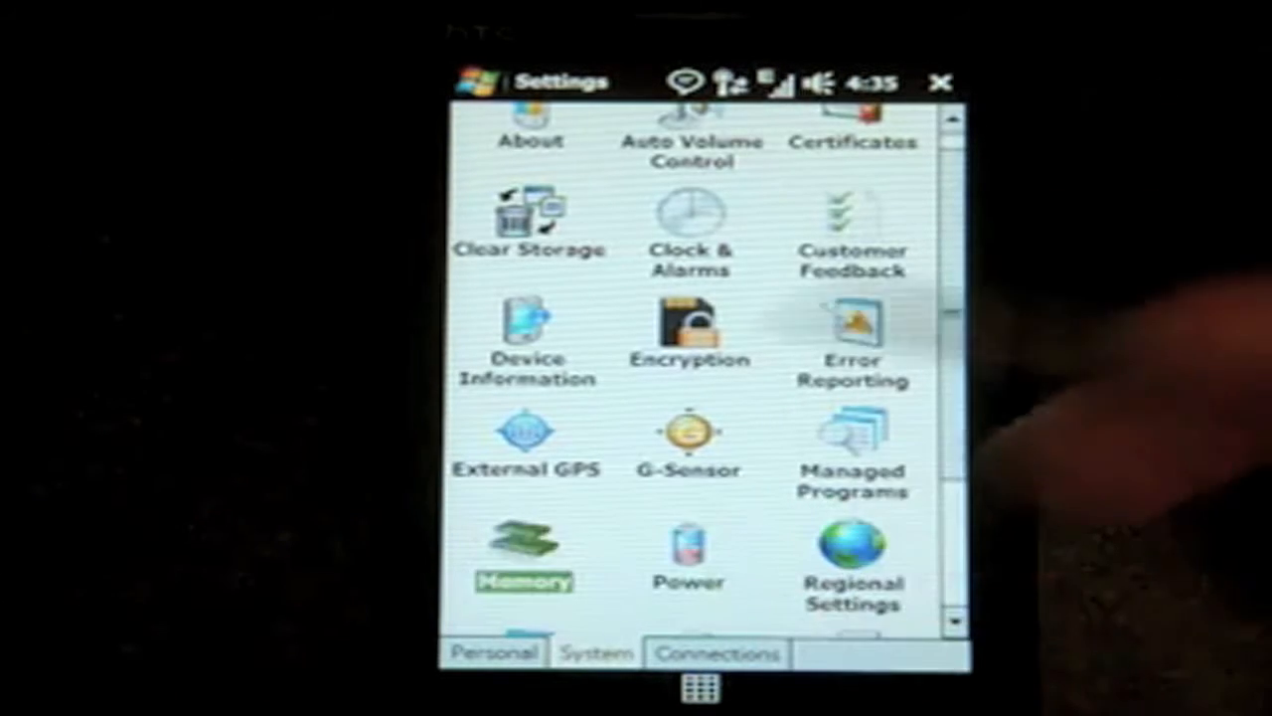
click(528, 552)
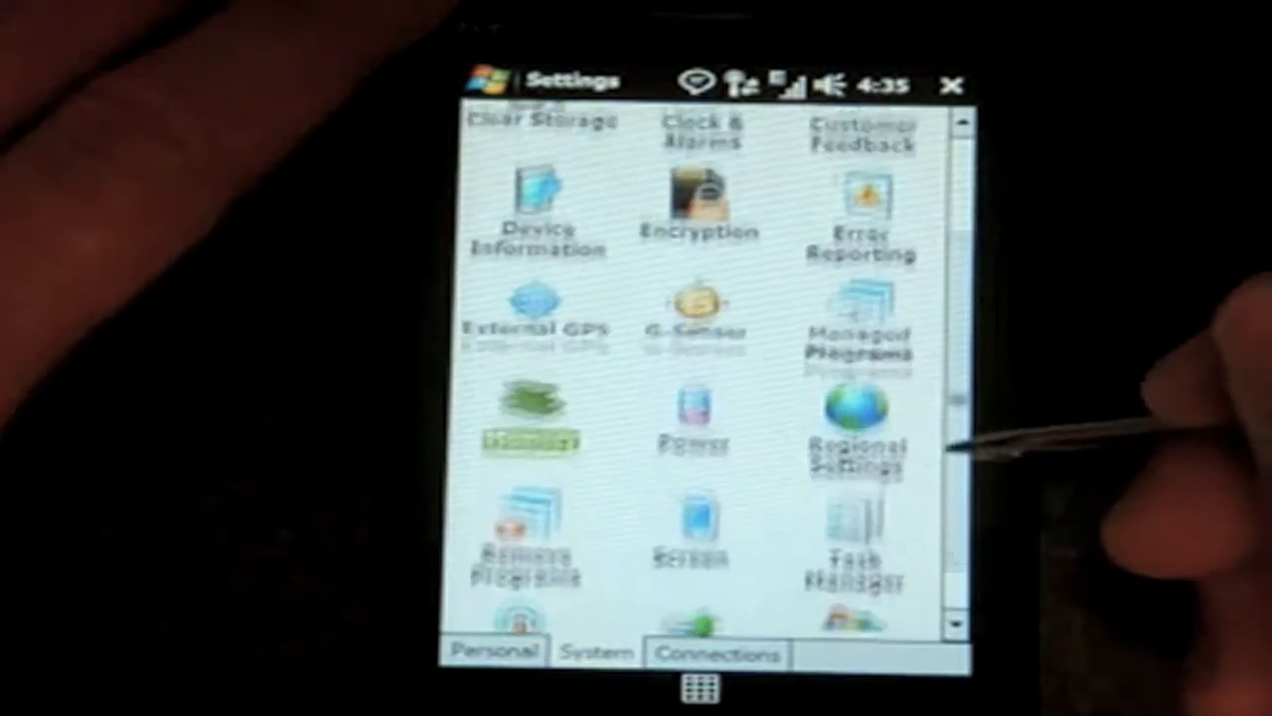
scroll(down, 3)
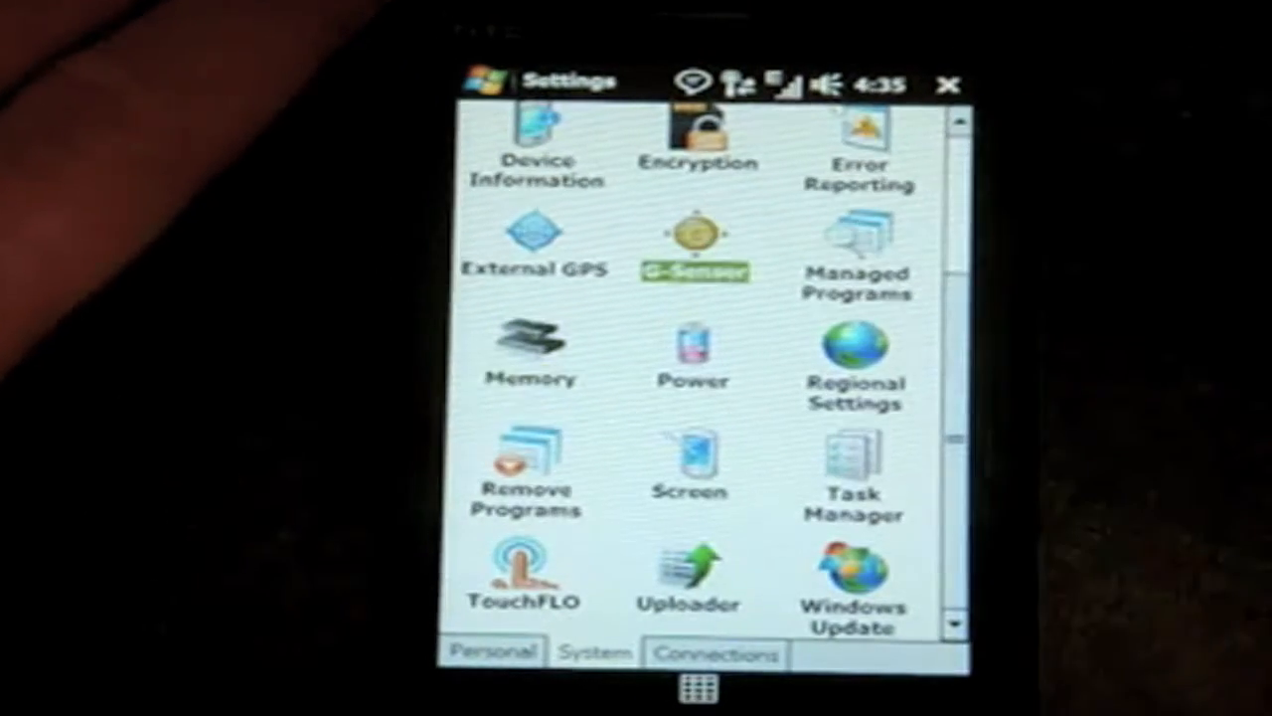
click(692, 243)
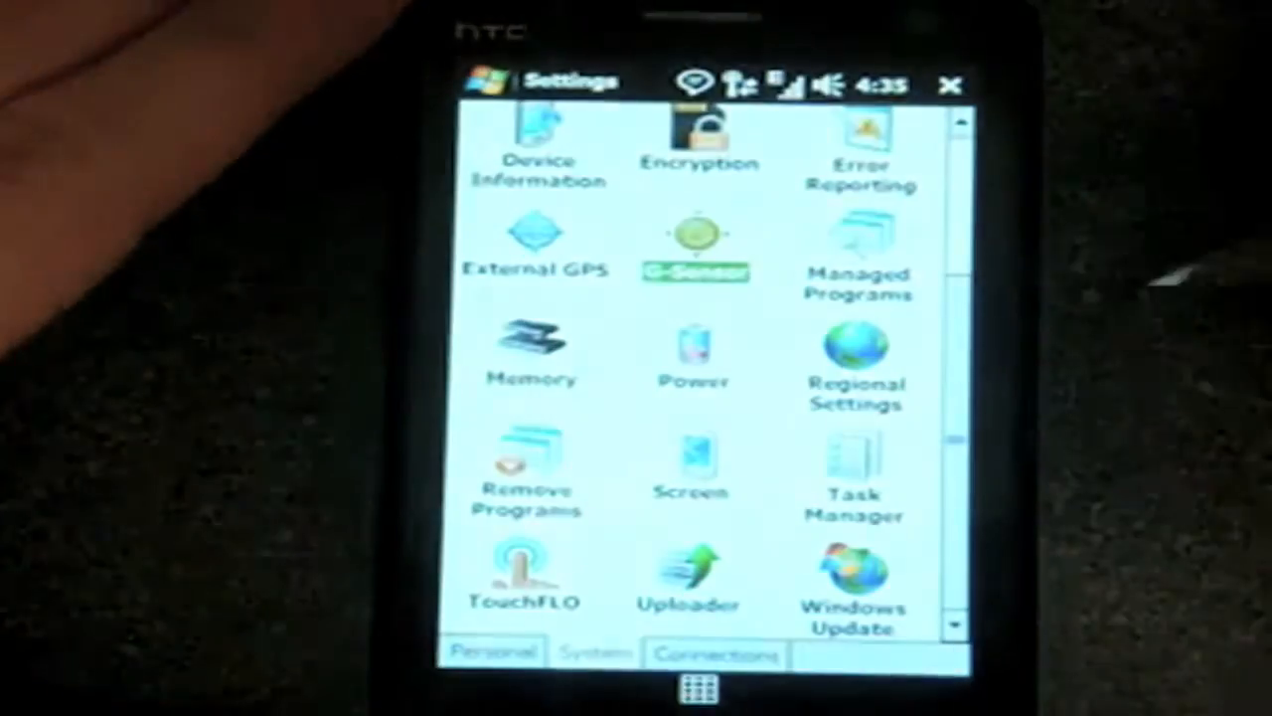
scroll(up, 3)
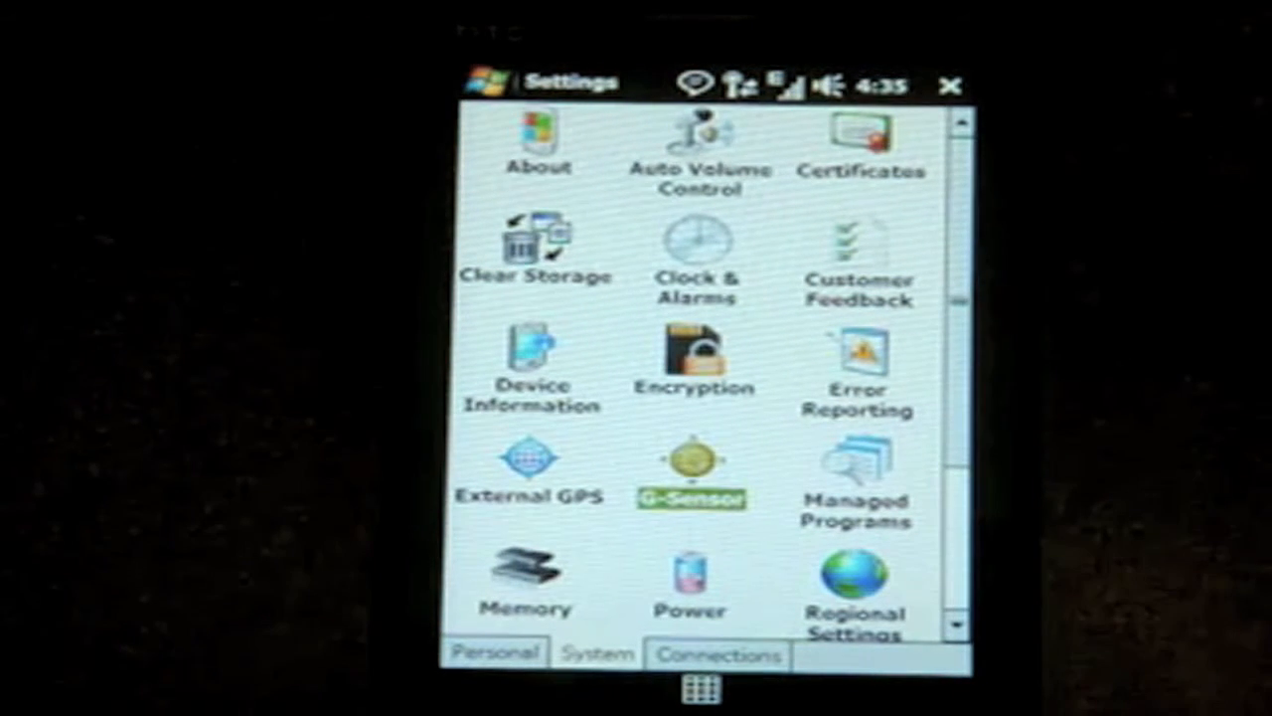
scroll(down, 3)
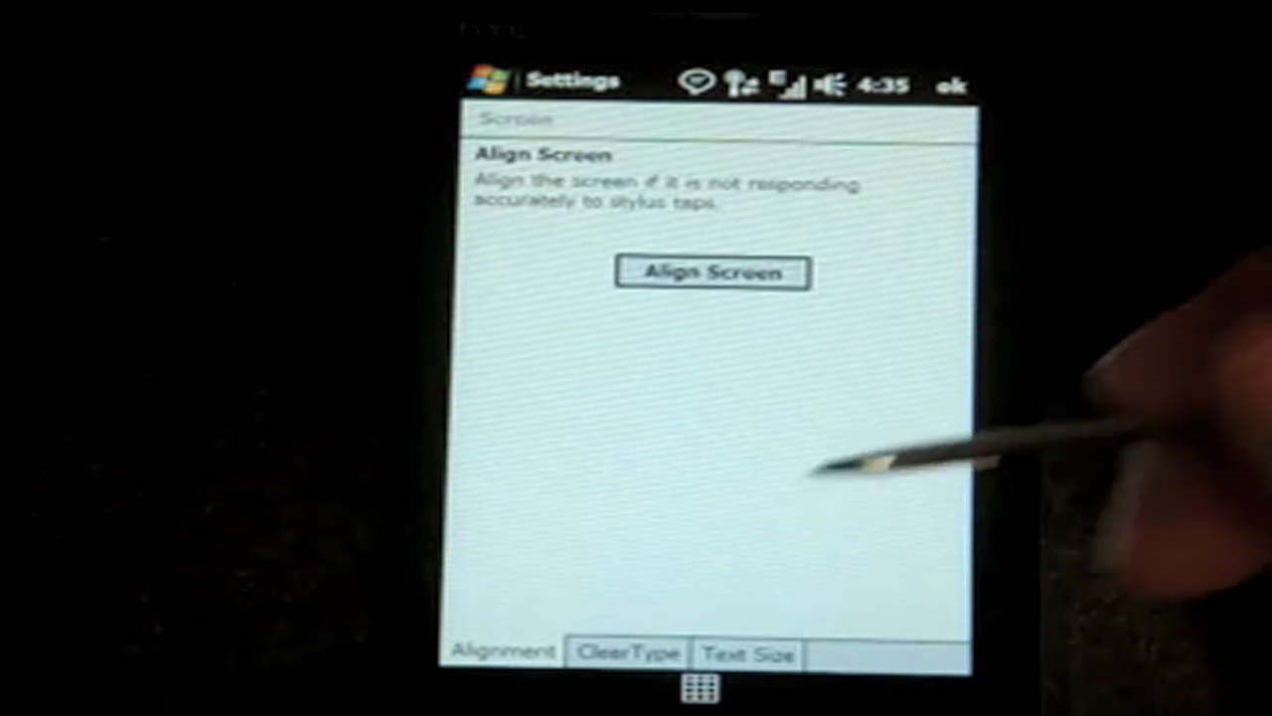
Step: View Align Screen, leave Settings and bring up the Start menu over the programs list
click(748, 652)
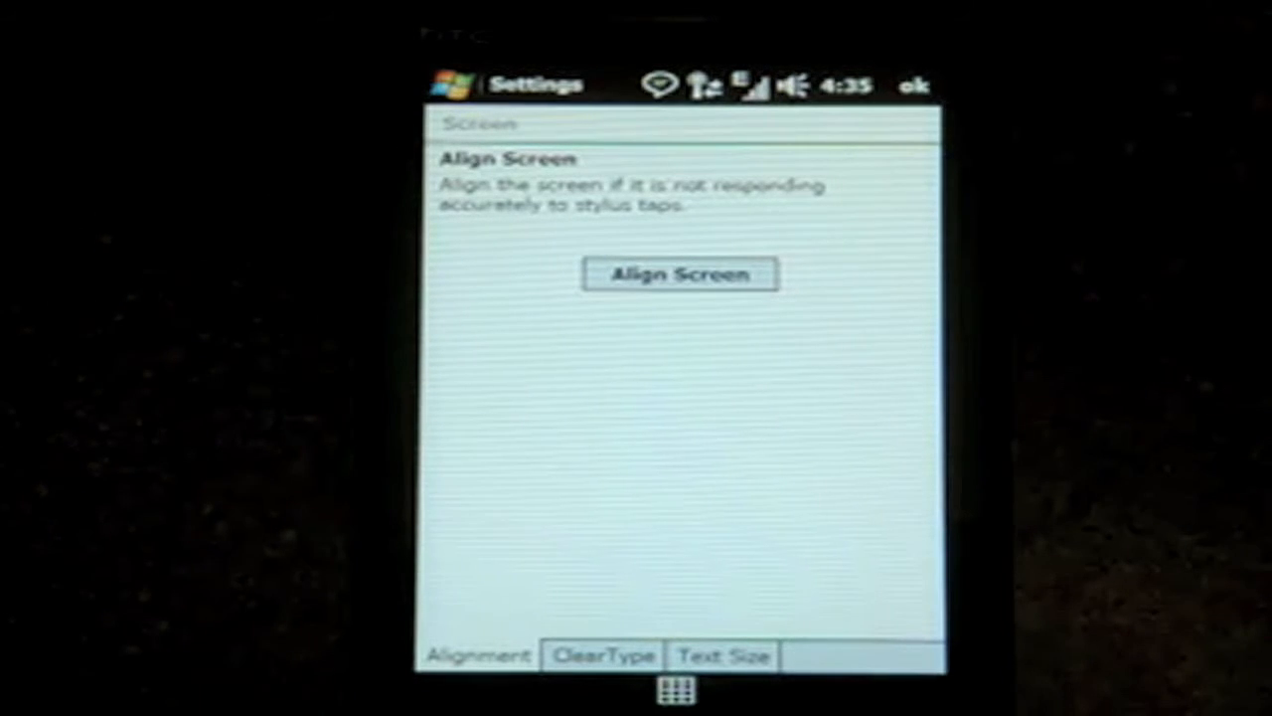
click(912, 84)
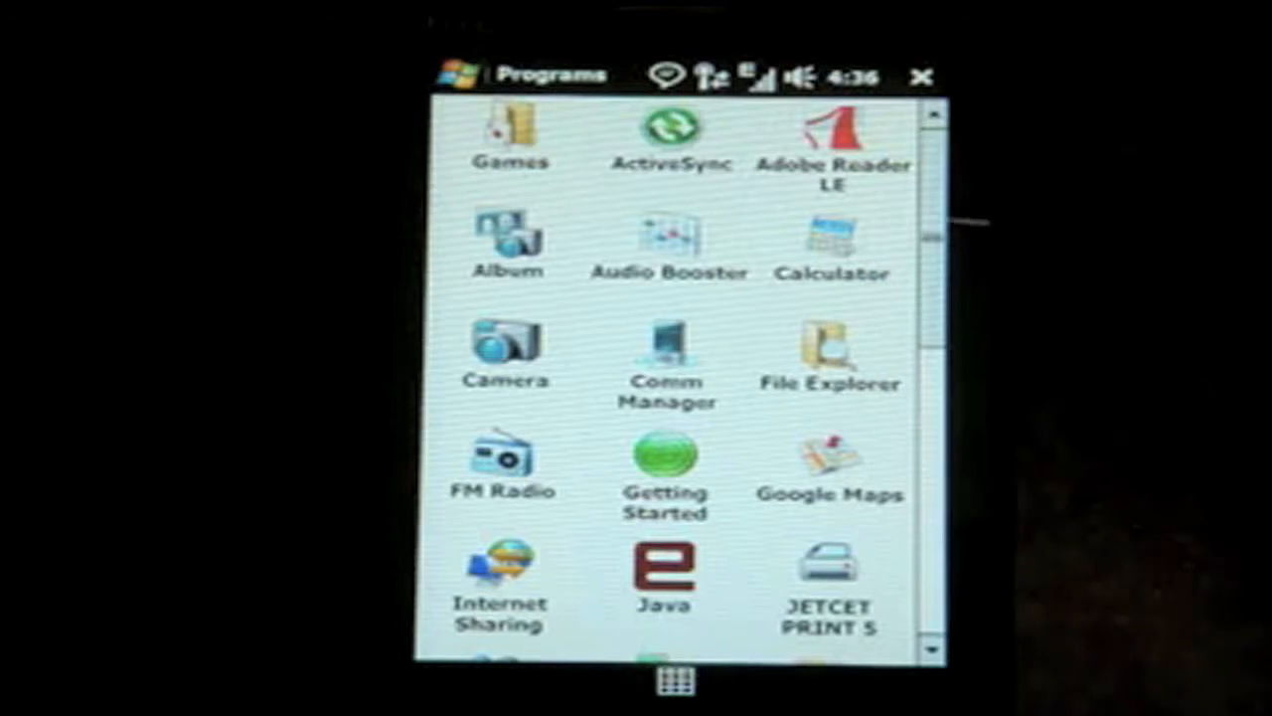
click(461, 75)
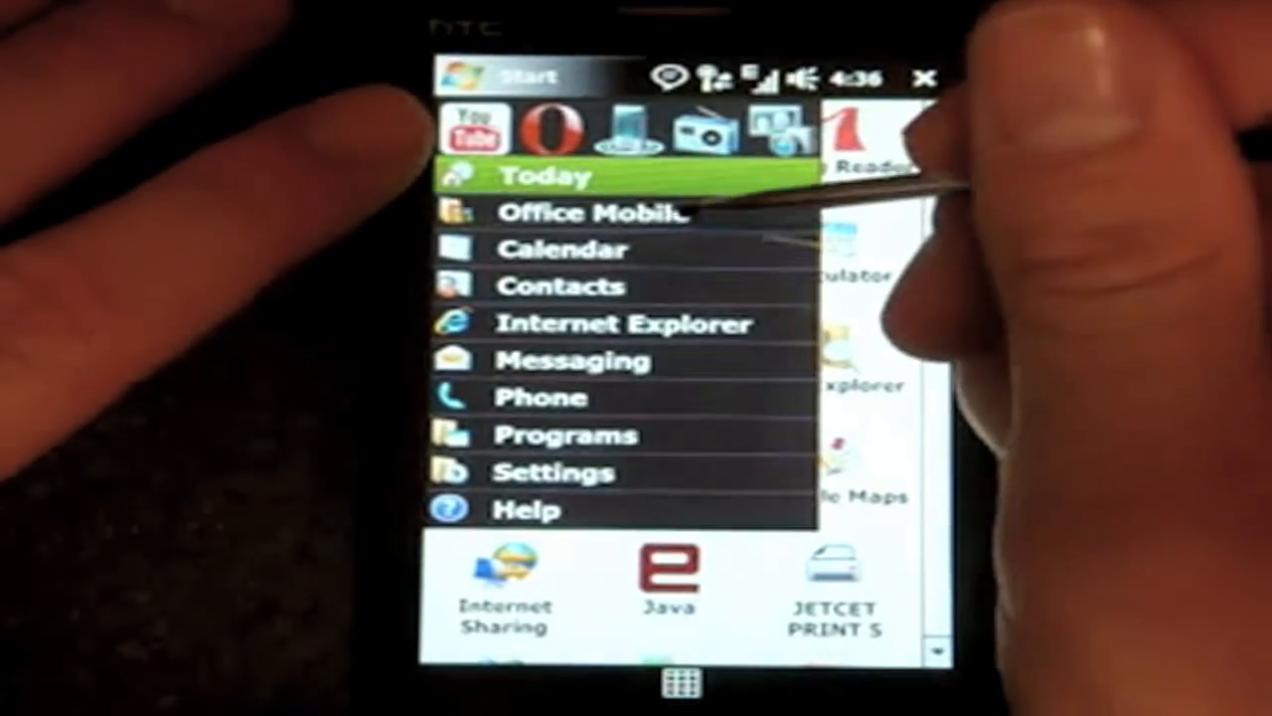
Step: Start a blank Word Mobile document, test the phone keypad and show the touch input method list
click(596, 213)
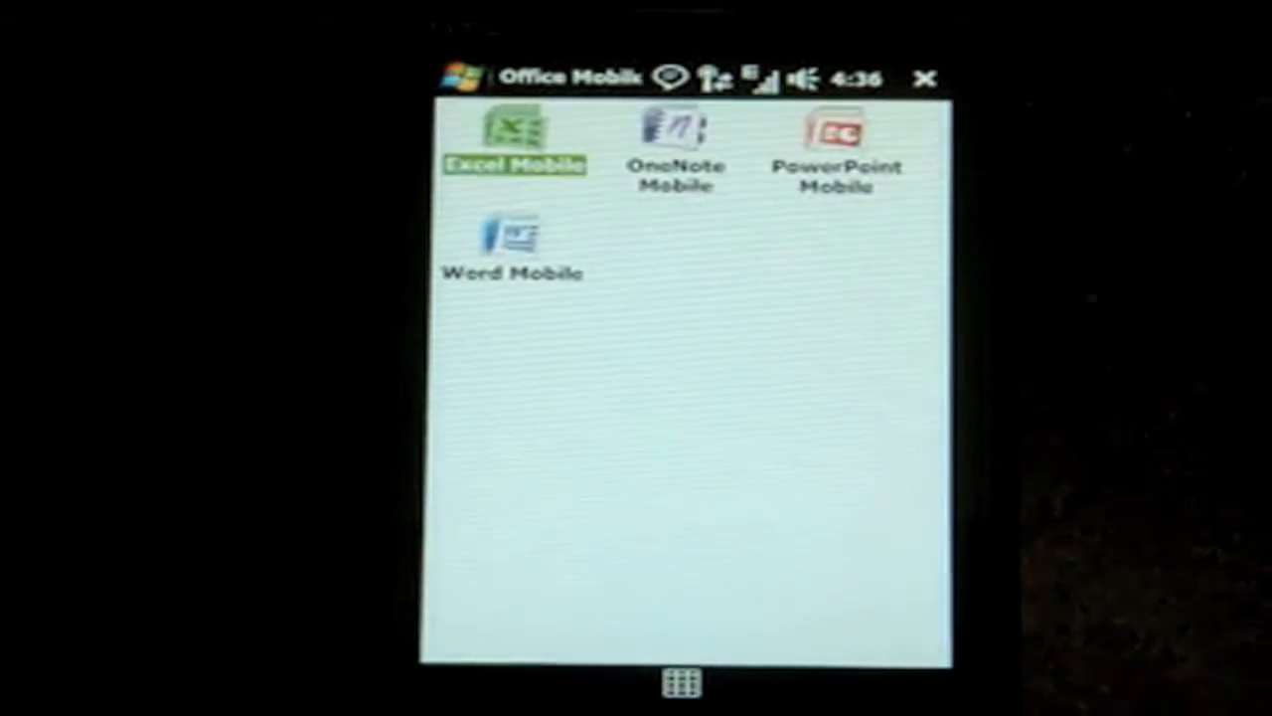
click(513, 242)
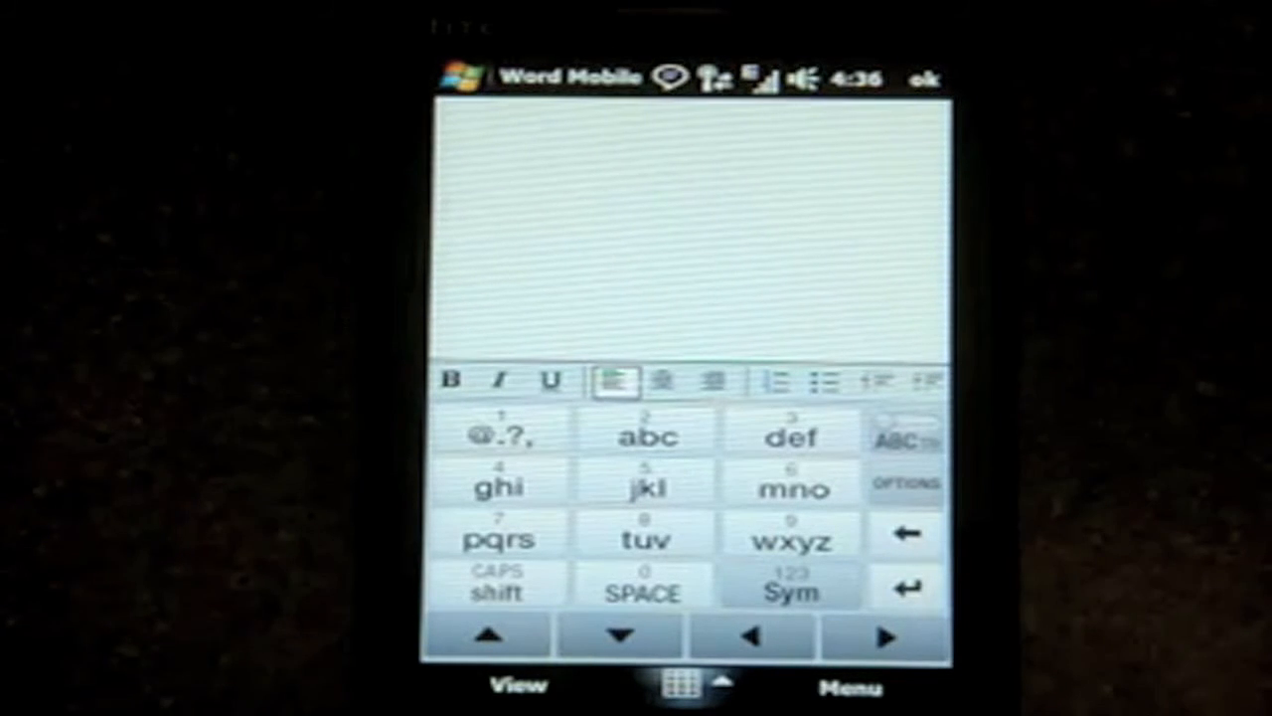
click(644, 538)
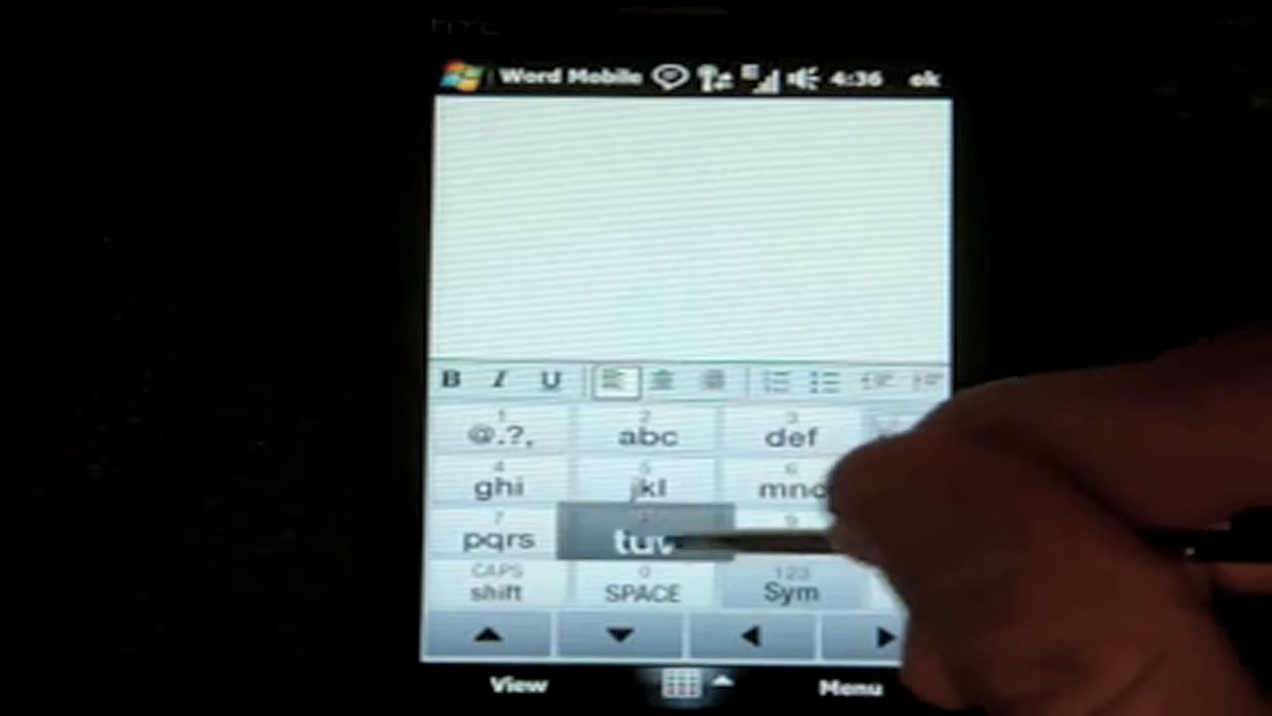
click(648, 541)
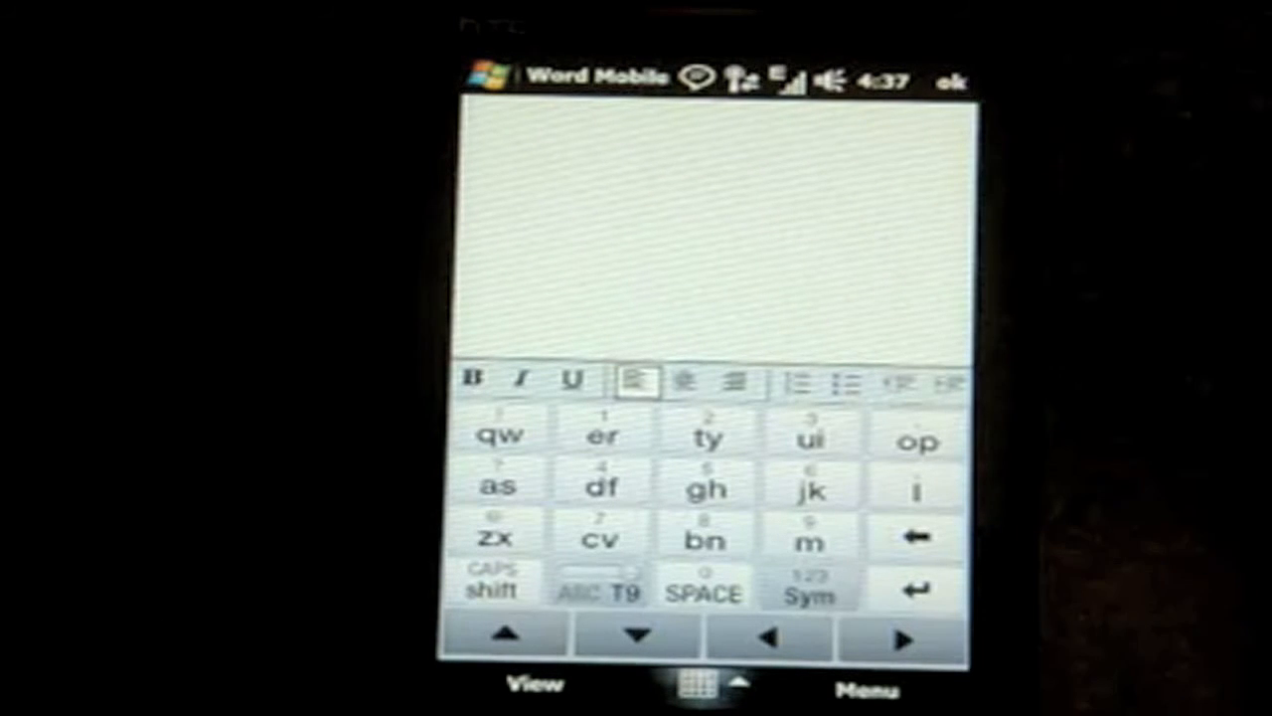
click(917, 441)
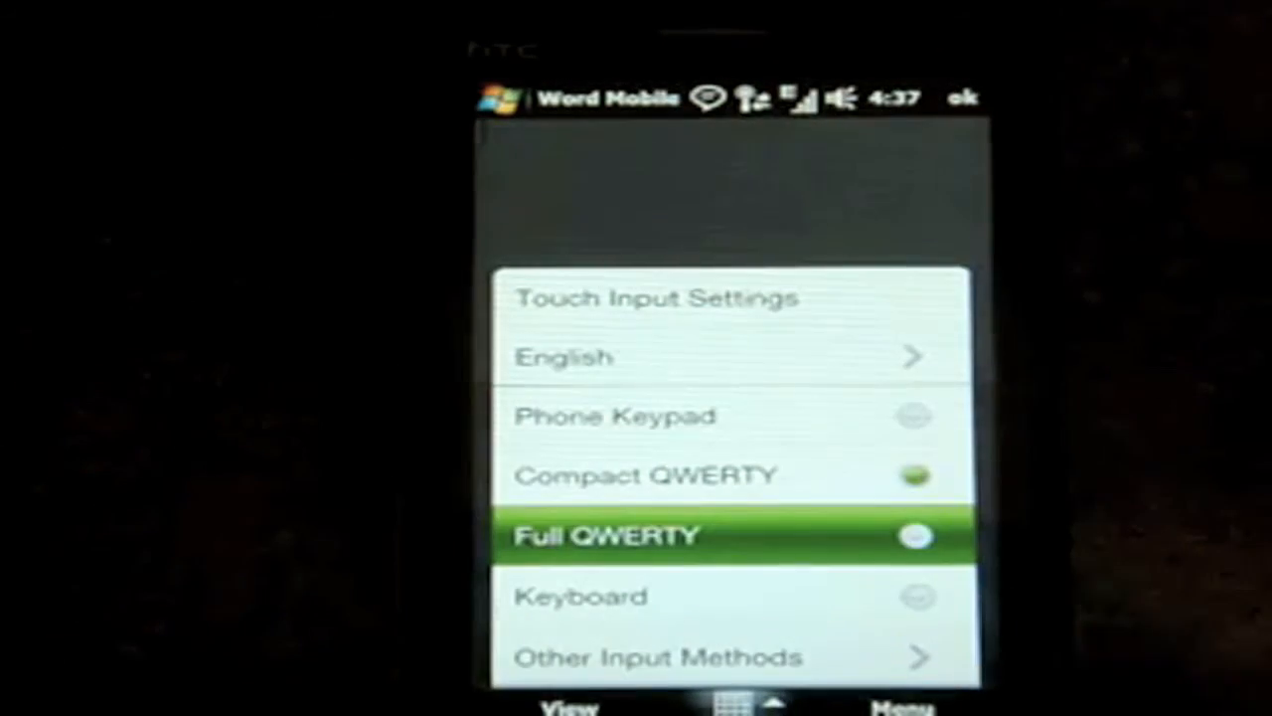
Step: Select Full QWERTY as the document's text entry layout
click(606, 535)
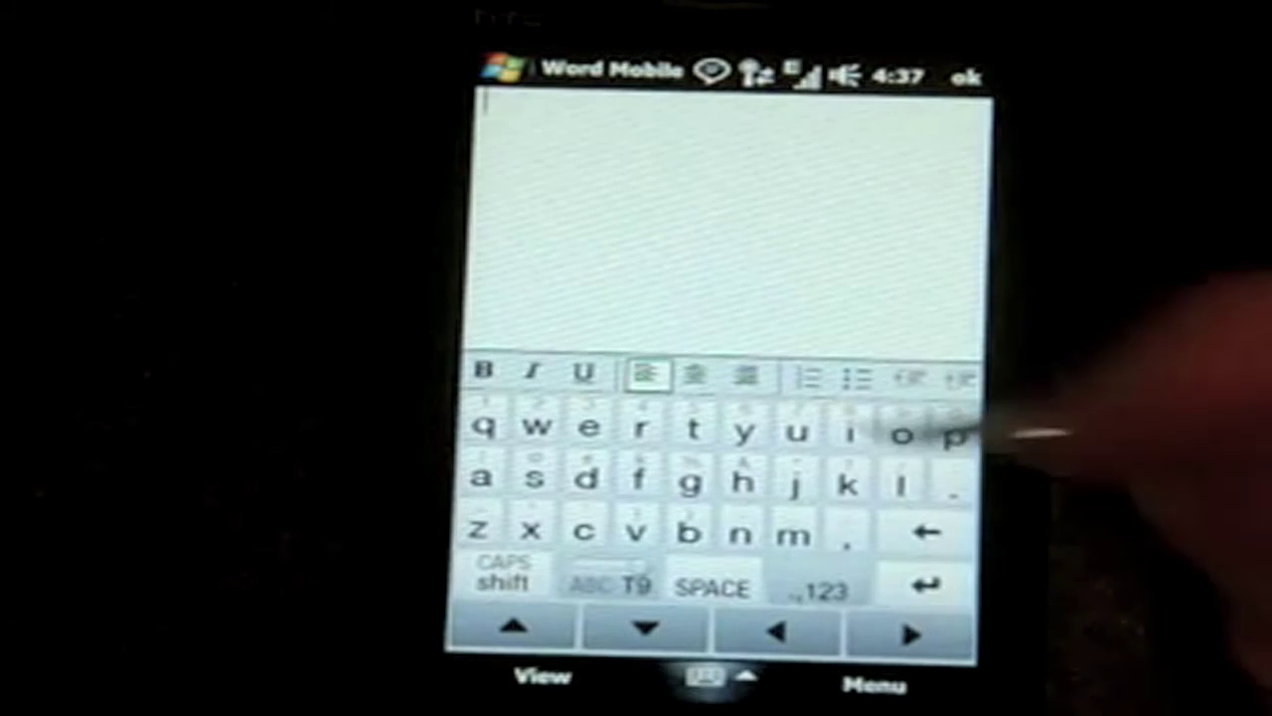
Step: Test the letter t on full QWERTY, then hide the on-screen keyboard
click(692, 429)
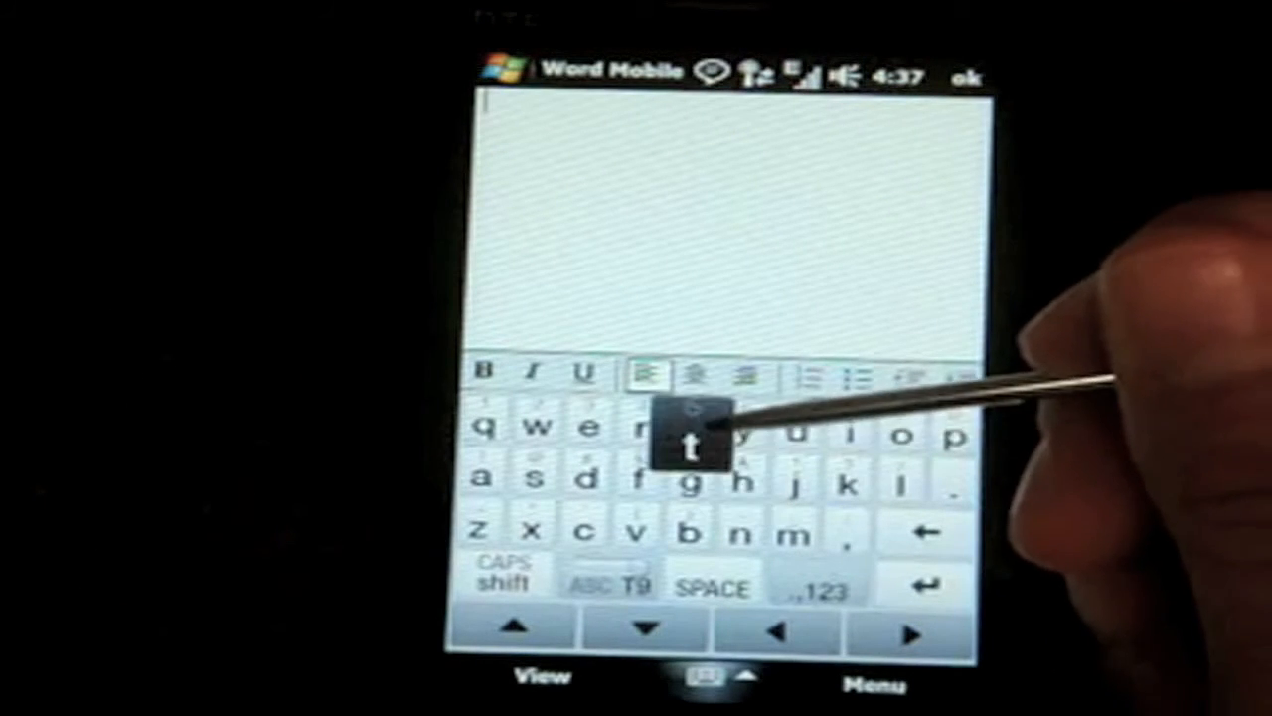
click(692, 434)
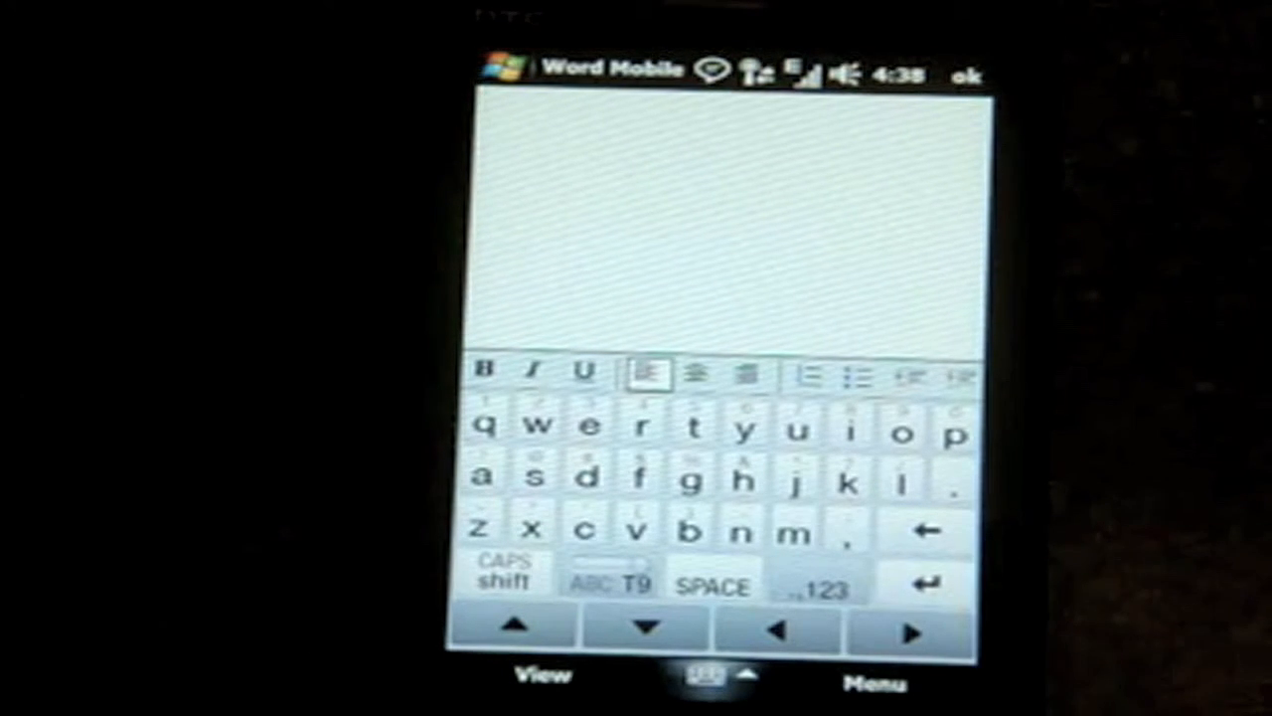
click(705, 676)
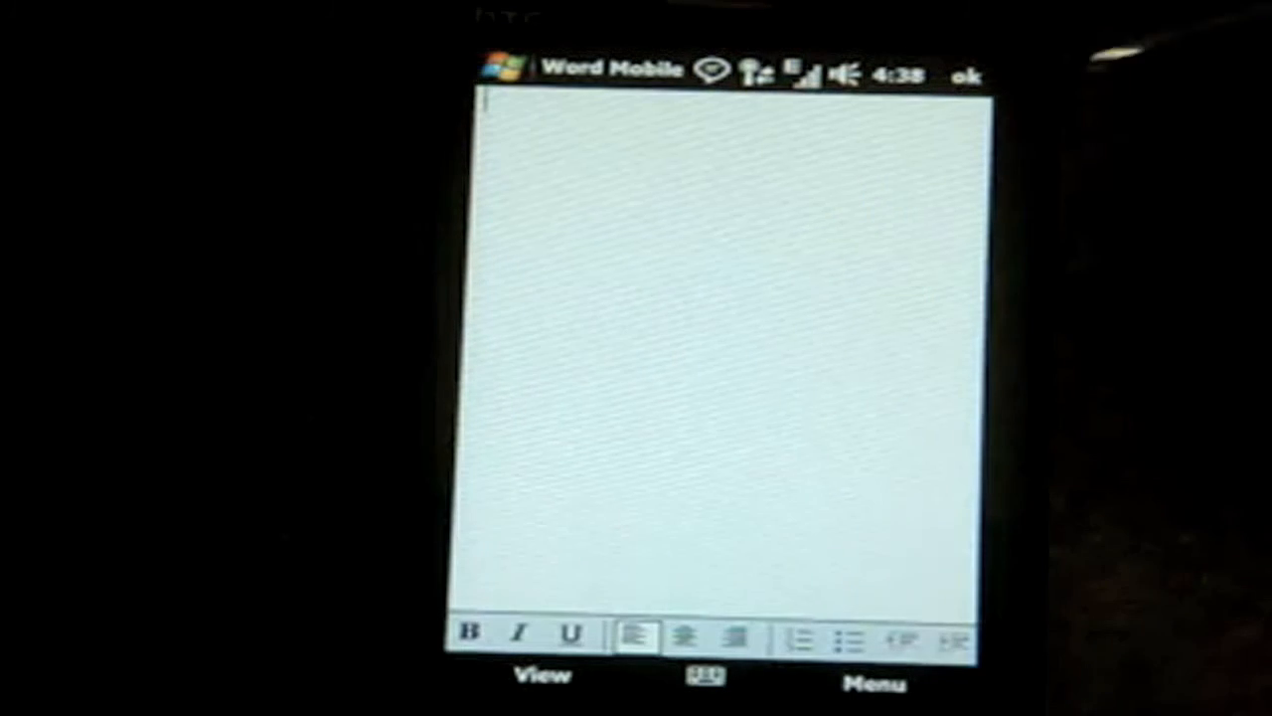